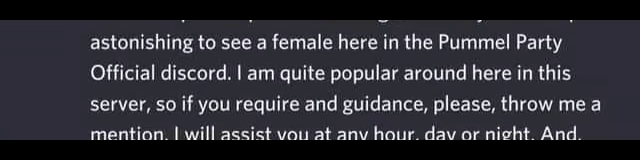
scroll("down", 3)
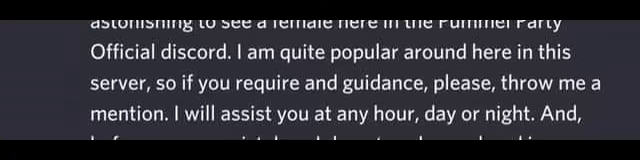
scroll("down", 3)
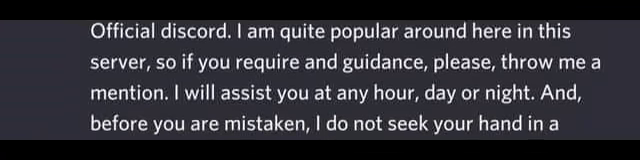
scroll("down", 3)
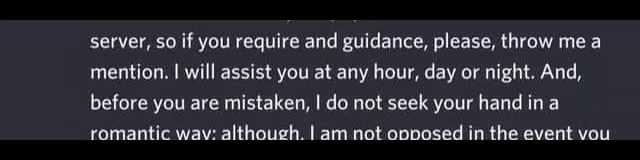
scroll("down", 3)
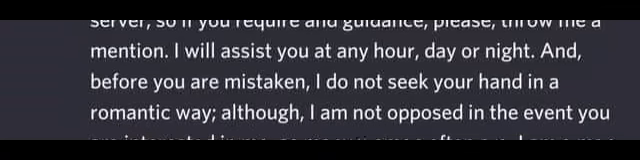
scroll("down", 3)
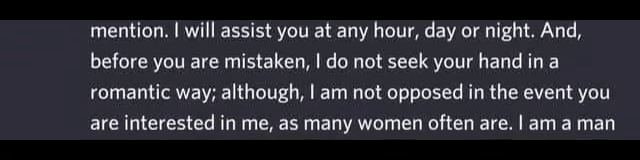
scroll("down", 3)
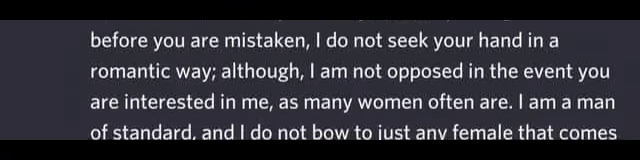
scroll("down", 3)
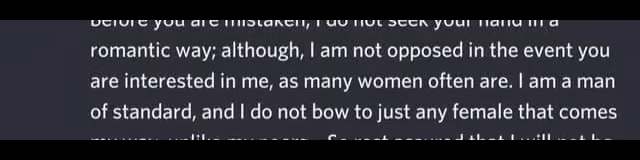
scroll("down", 3)
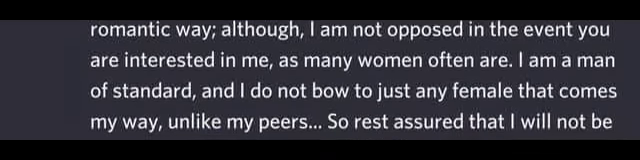
scroll("down", 3)
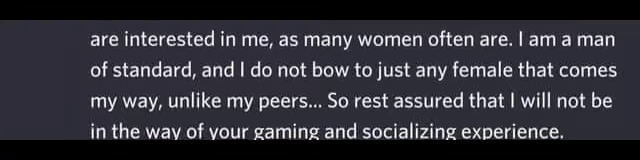
scroll("down", 3)
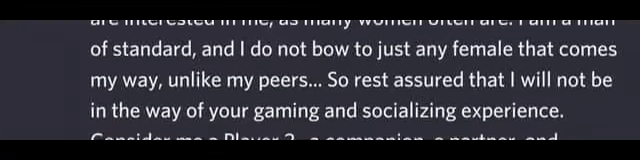
scroll("down", 3)
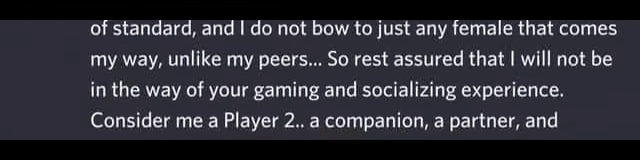
scroll("down", 3)
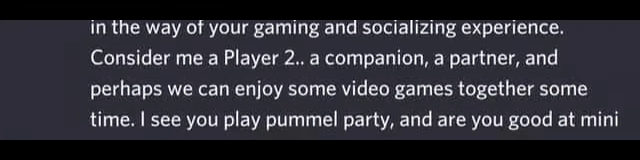
scroll("down", 3)
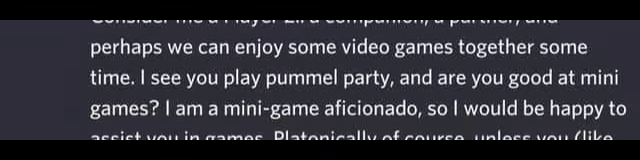
scroll("down", 3)
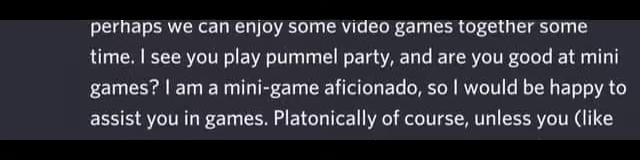
scroll("down", 3)
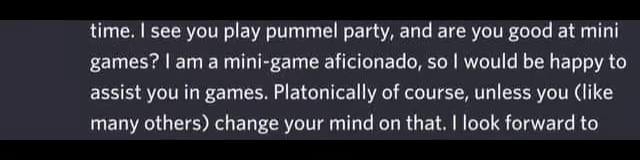
scroll("down", 3)
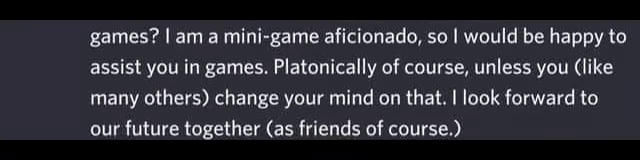
scroll("down", 3)
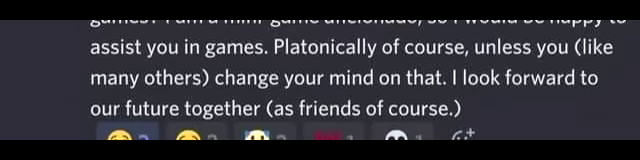
scroll("down", 3)
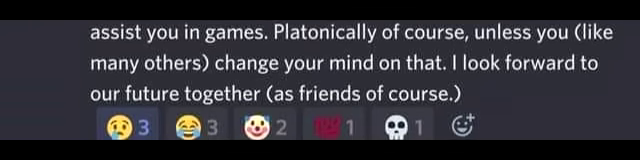